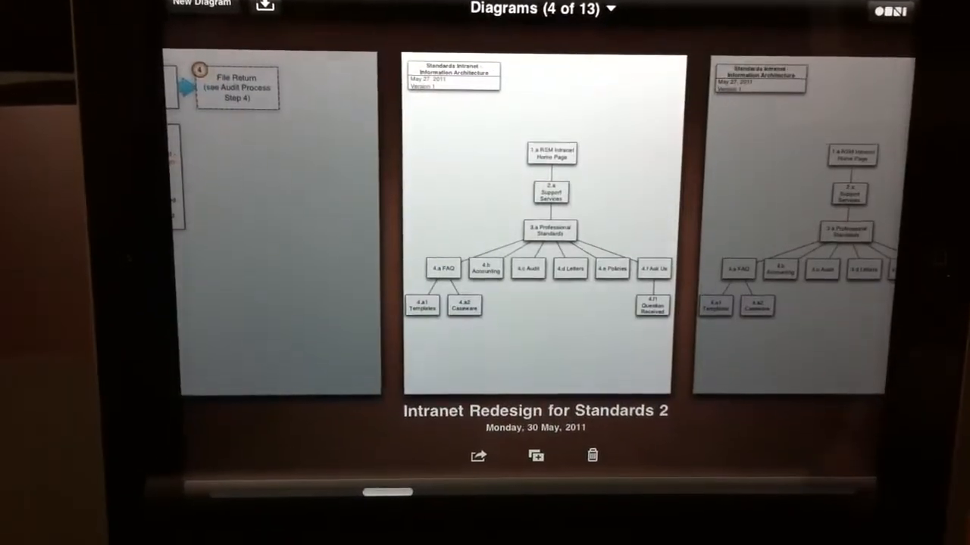
- Swipe the gallery to Swimlane View of Tax Process_v3 and show the new-or-duplicate options
scroll("left", 3)
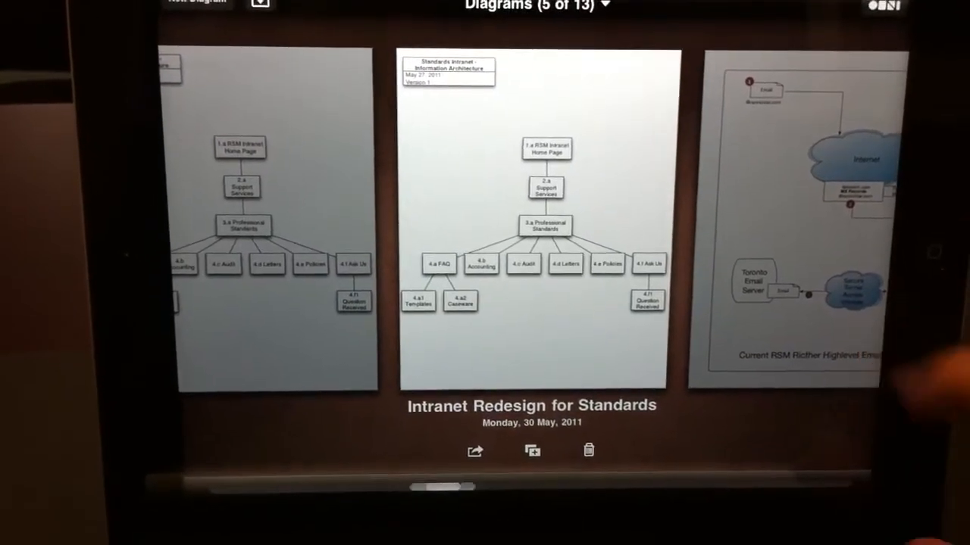
scroll("left", 3)
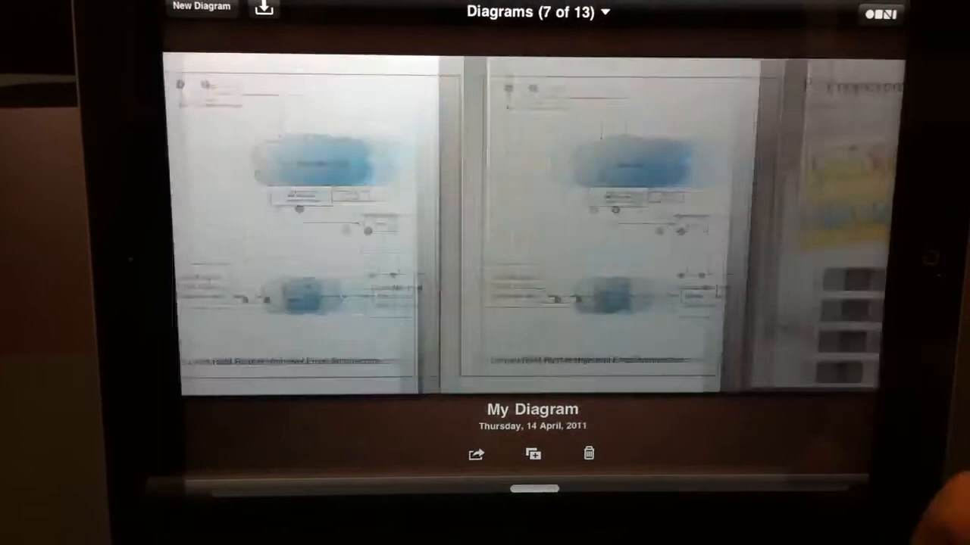
scroll("left", 3)
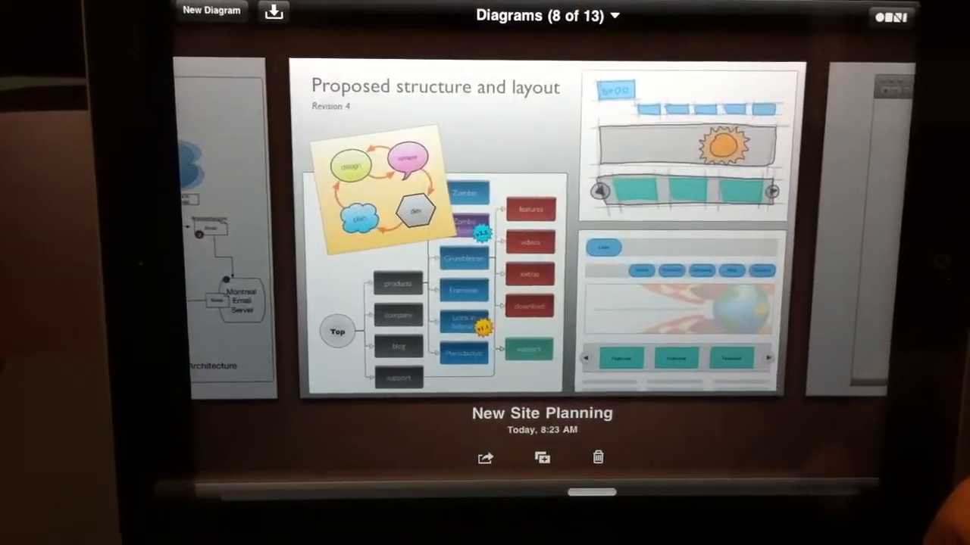
scroll("left", 3)
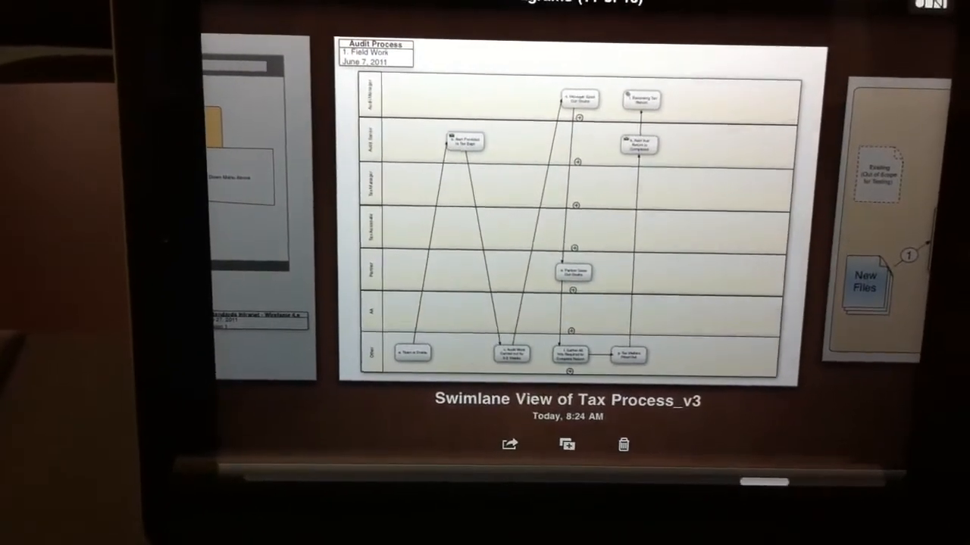
left_click(567, 445)
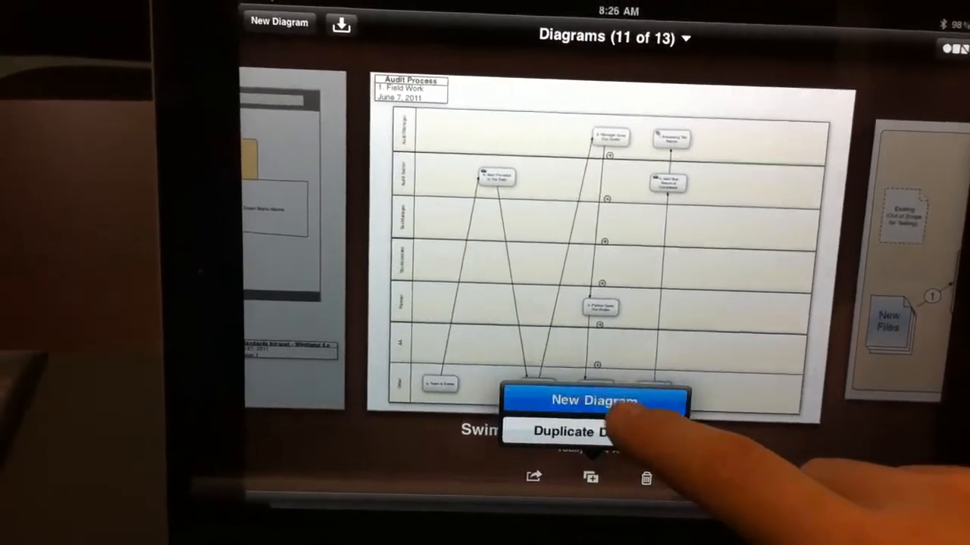
- Start a blank diagram 'My Diagram 5' and bring up the Grafflopia stencil list
left_click(593, 400)
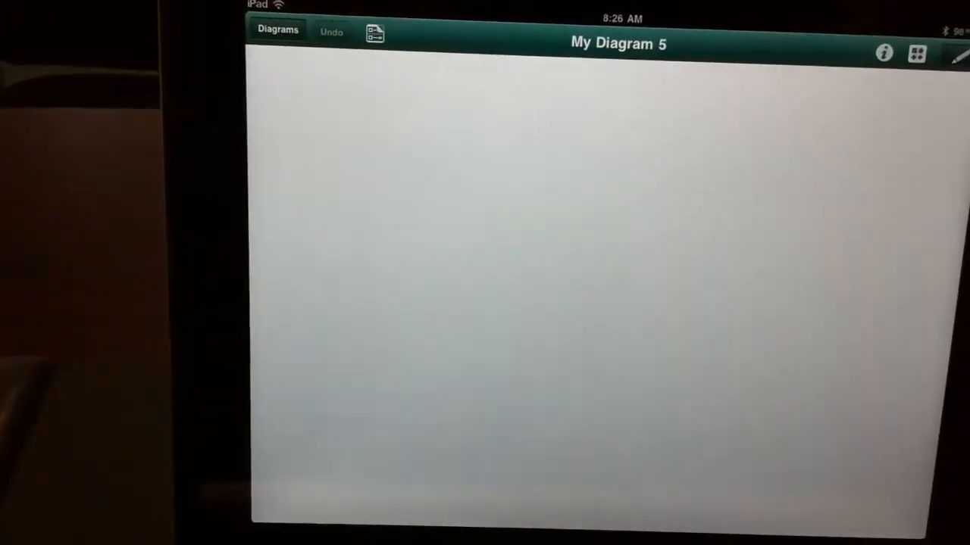
left_click(915, 53)
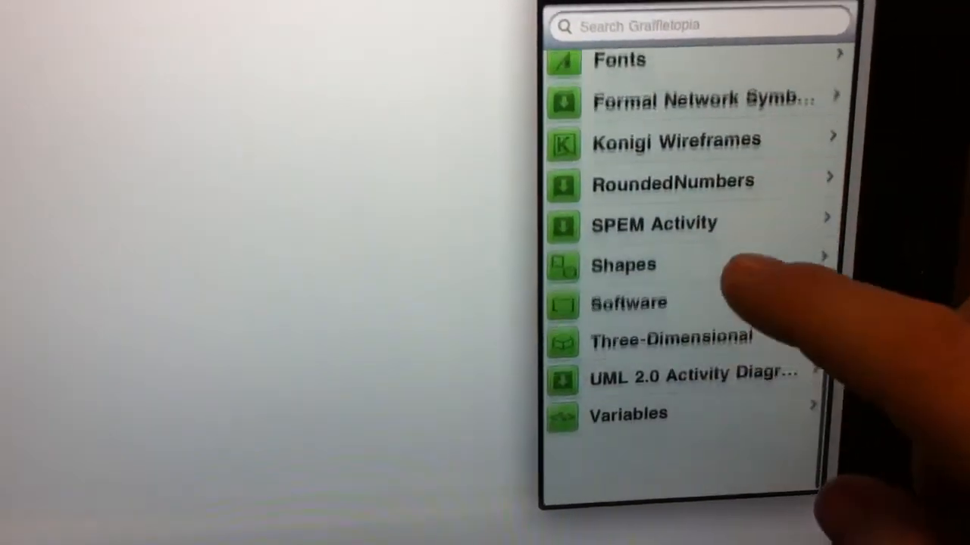
- Place a Start/Stop flowchart shape from the Software stencil onto the canvas
scroll("down", 3)
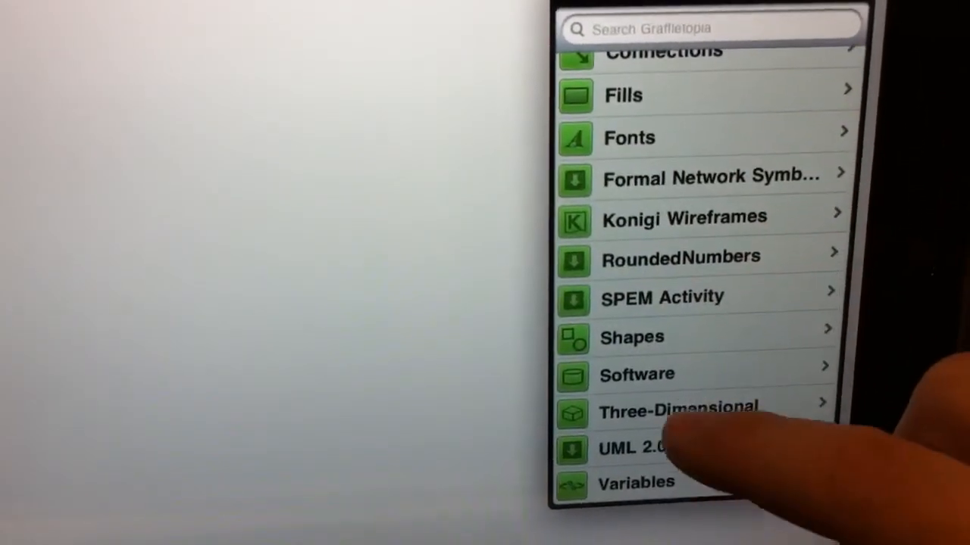
left_click(637, 374)
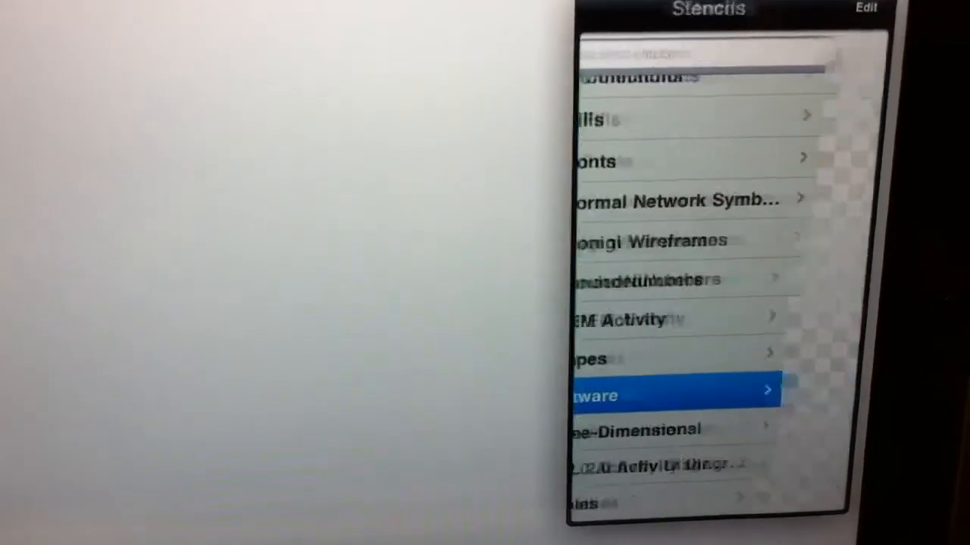
left_click(674, 394)
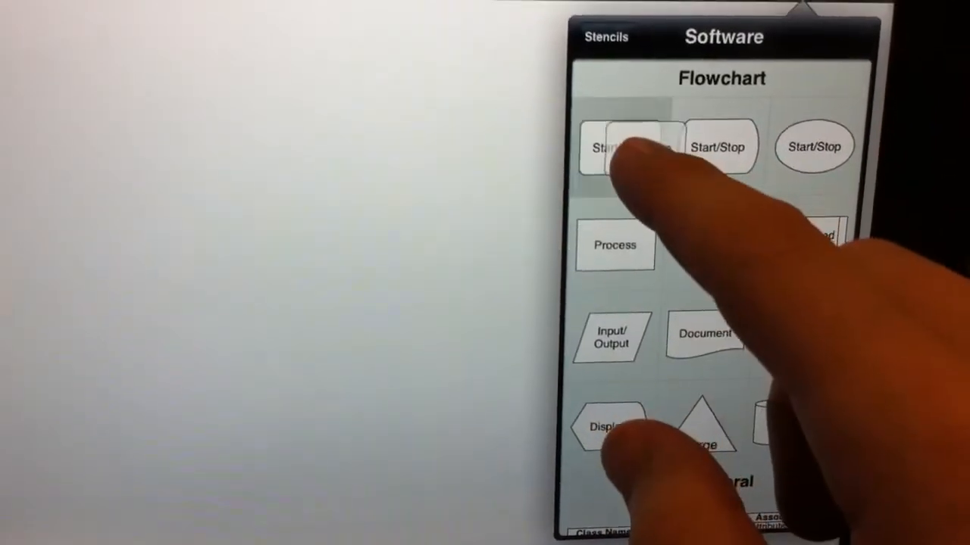
left_click(615, 145)
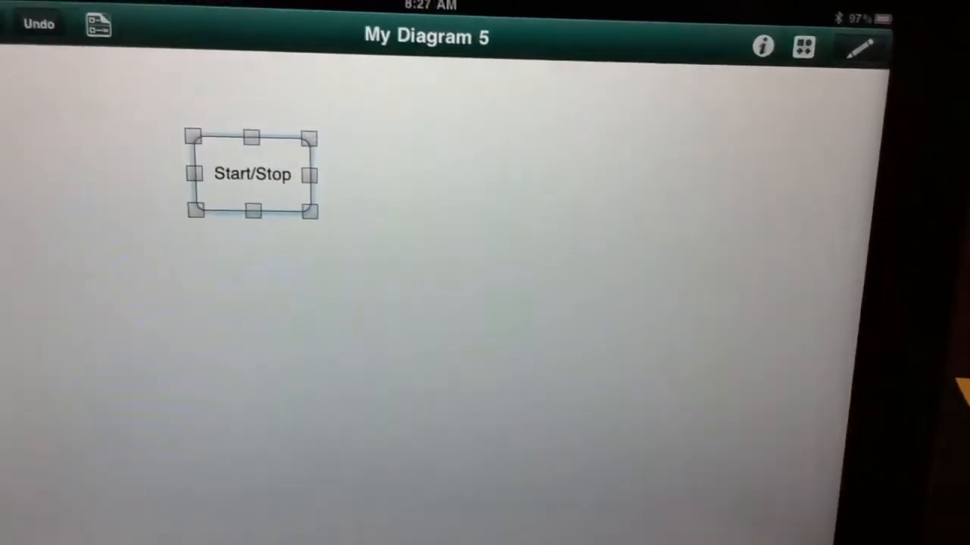
- Place a Disk shape from the Software stencil beneath Start/Stop and return to the gallery
left_click(803, 47)
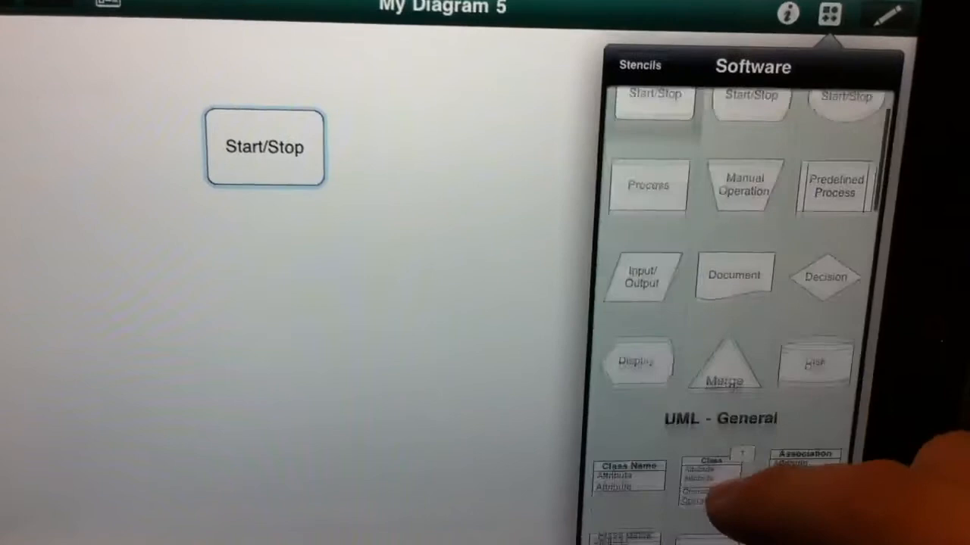
scroll("down", 3)
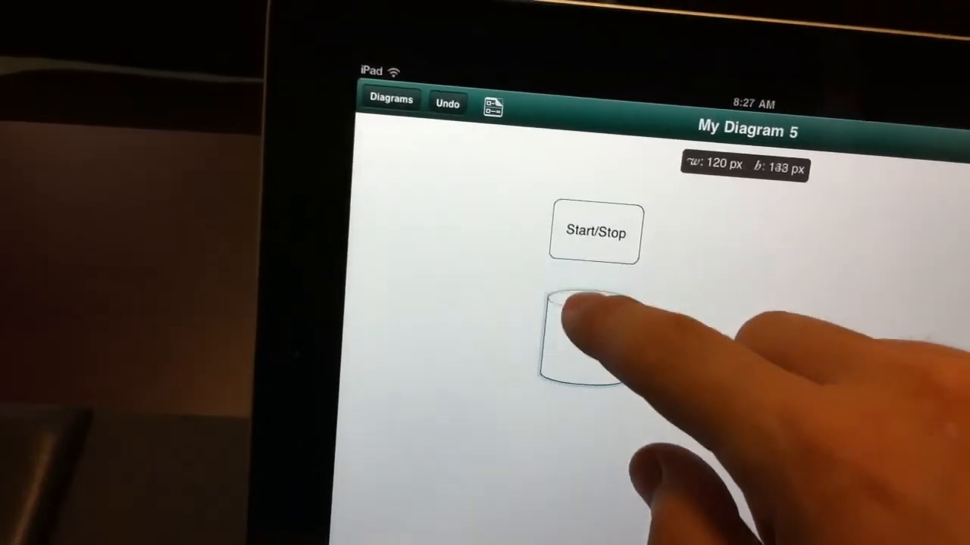
left_click(583, 348)
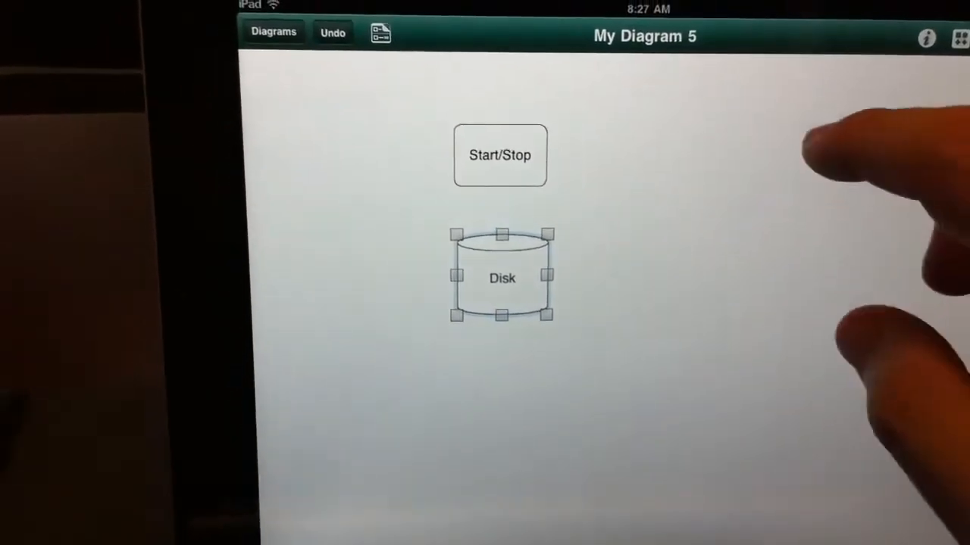
left_click(926, 38)
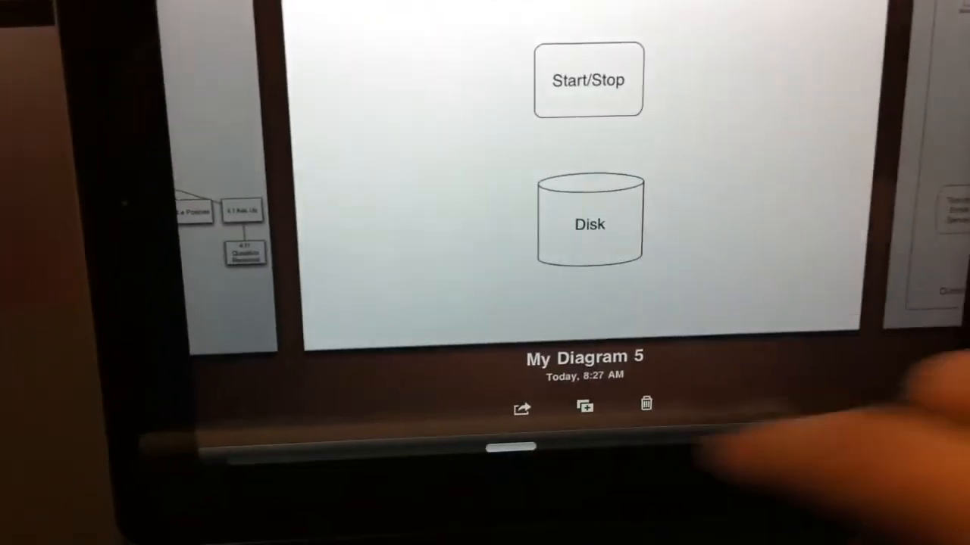
- Share My Diagram 5 via Mail, reaching the Graffle/PDF/PNG format choices
left_click(521, 406)
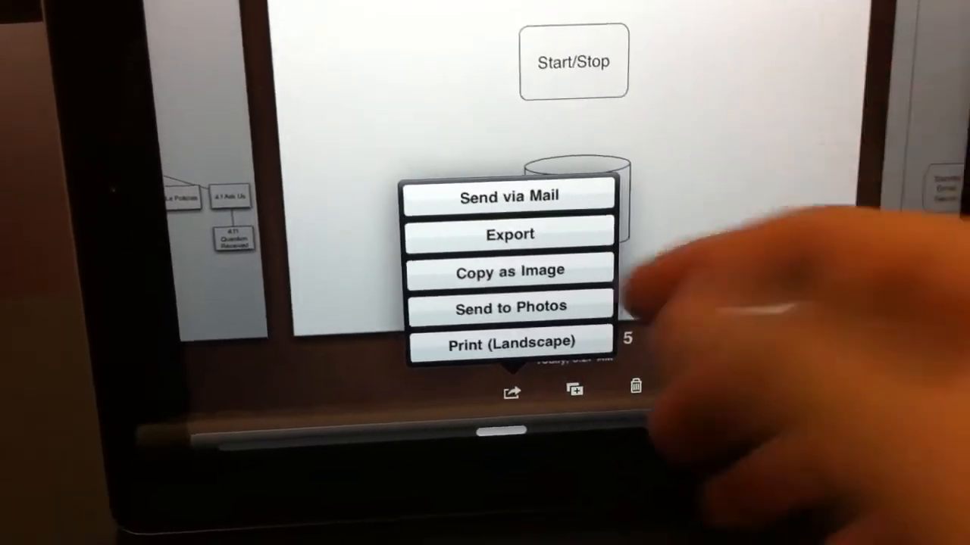
left_click(509, 194)
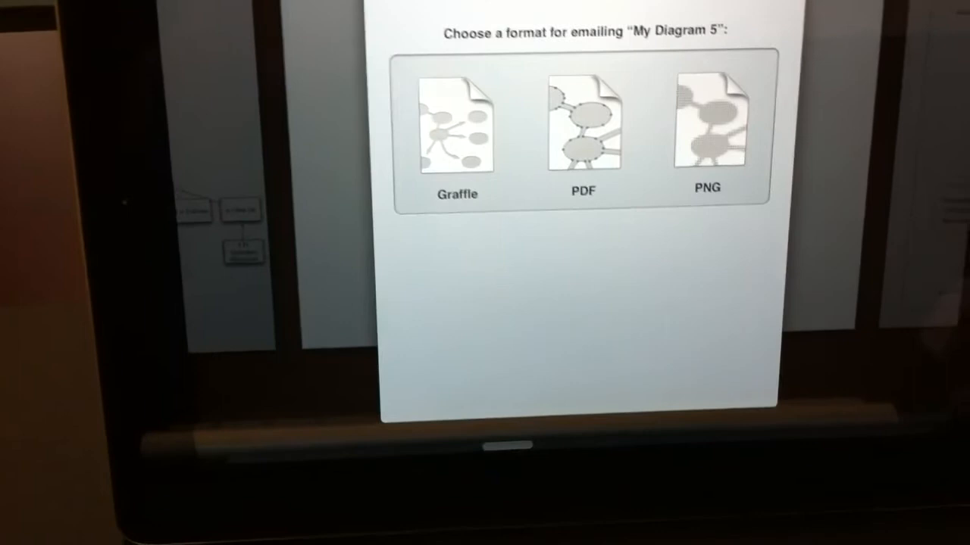